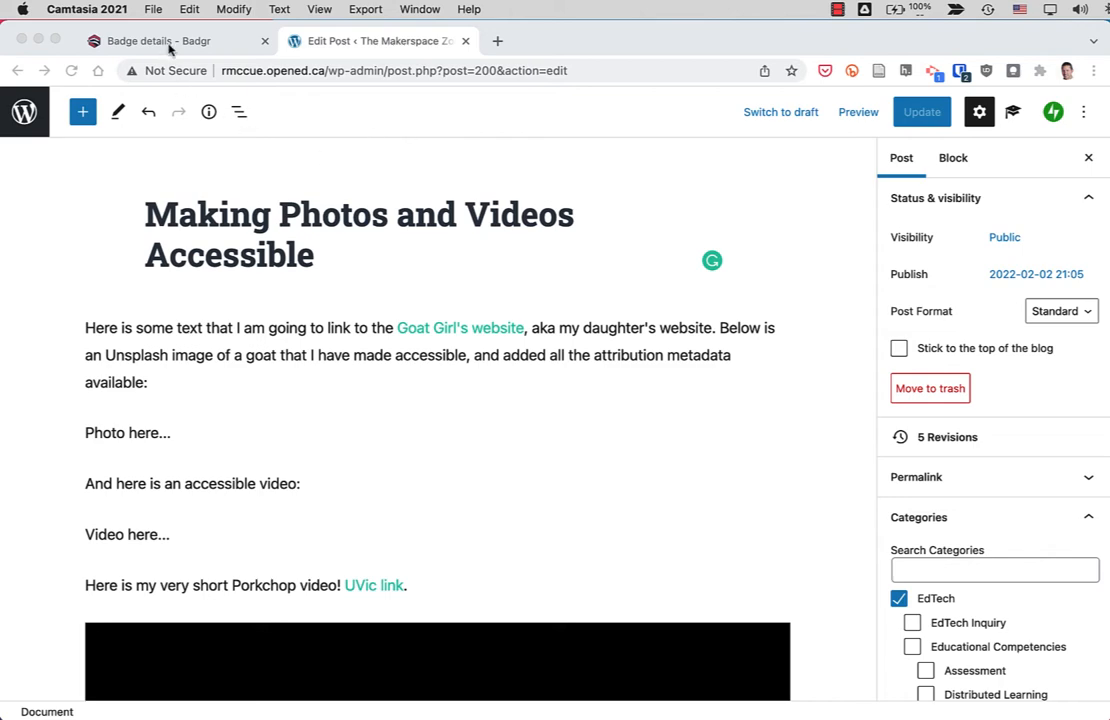
- Save the captured Badgr badge page screenshot to Downloads as badgr-website.png
left_click(176, 44)
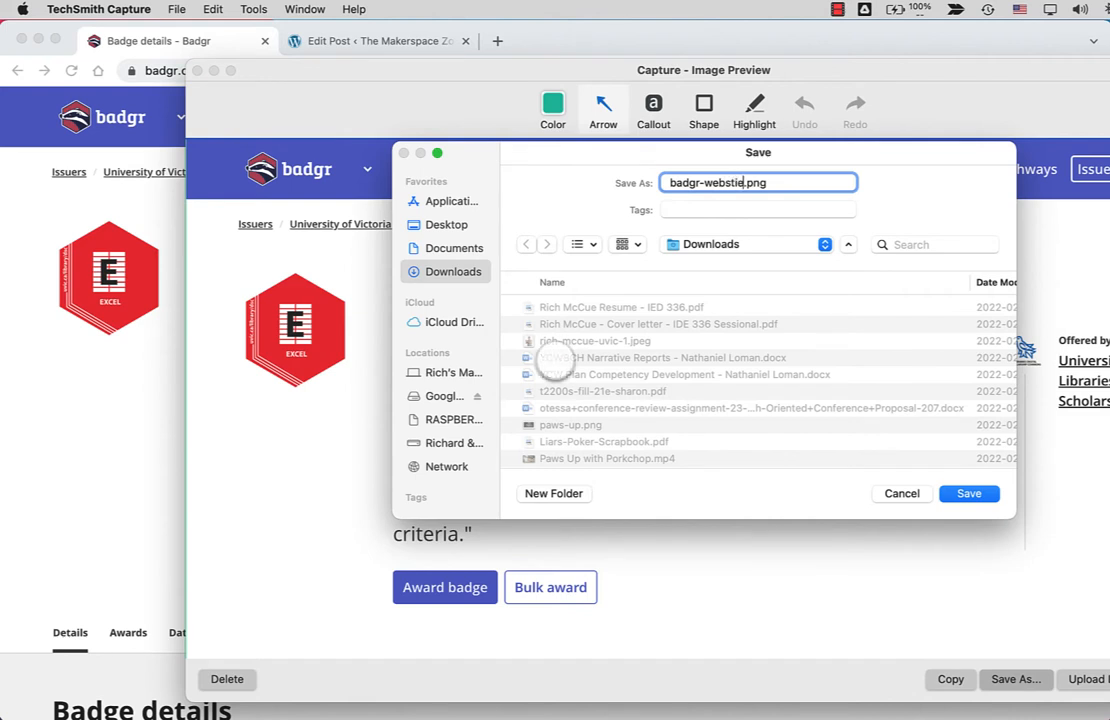
type("website")
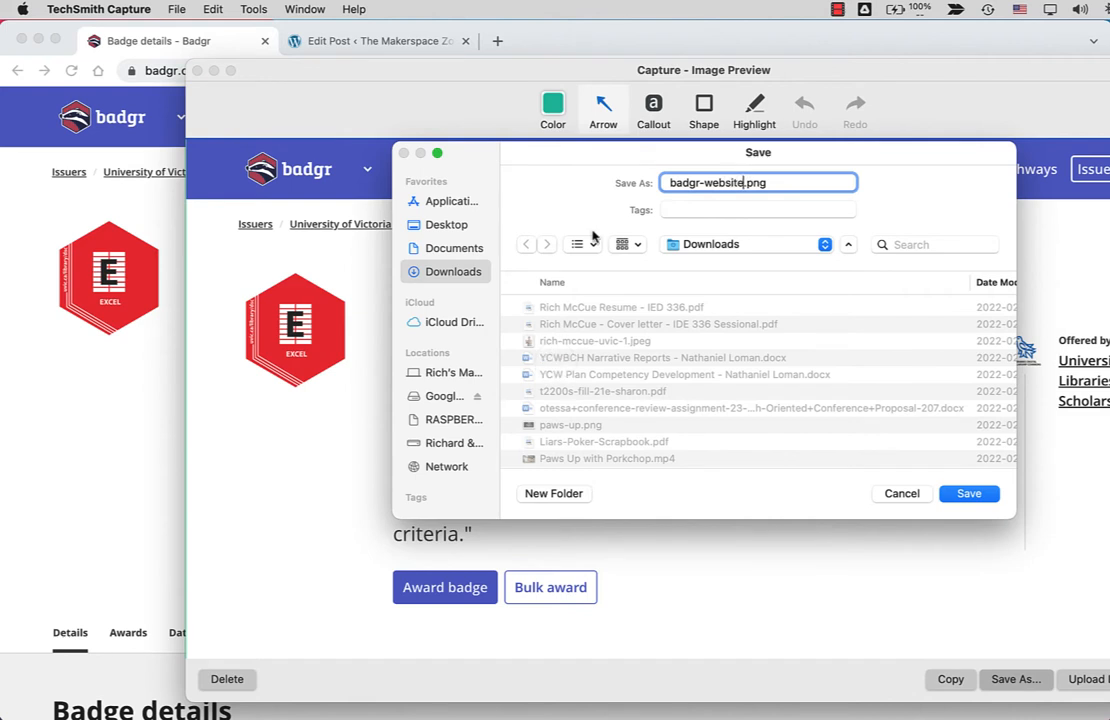
left_click(968, 492)
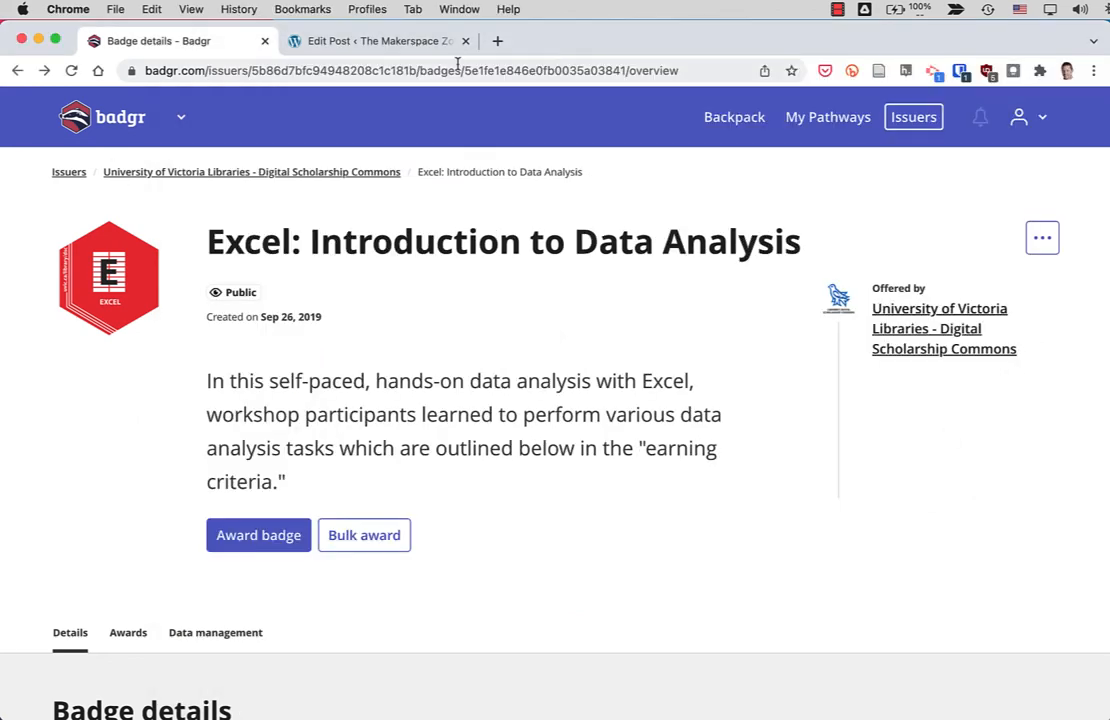
- Clear the 'Photo here...' placeholder so the post has an empty paragraph block
left_click(378, 40)
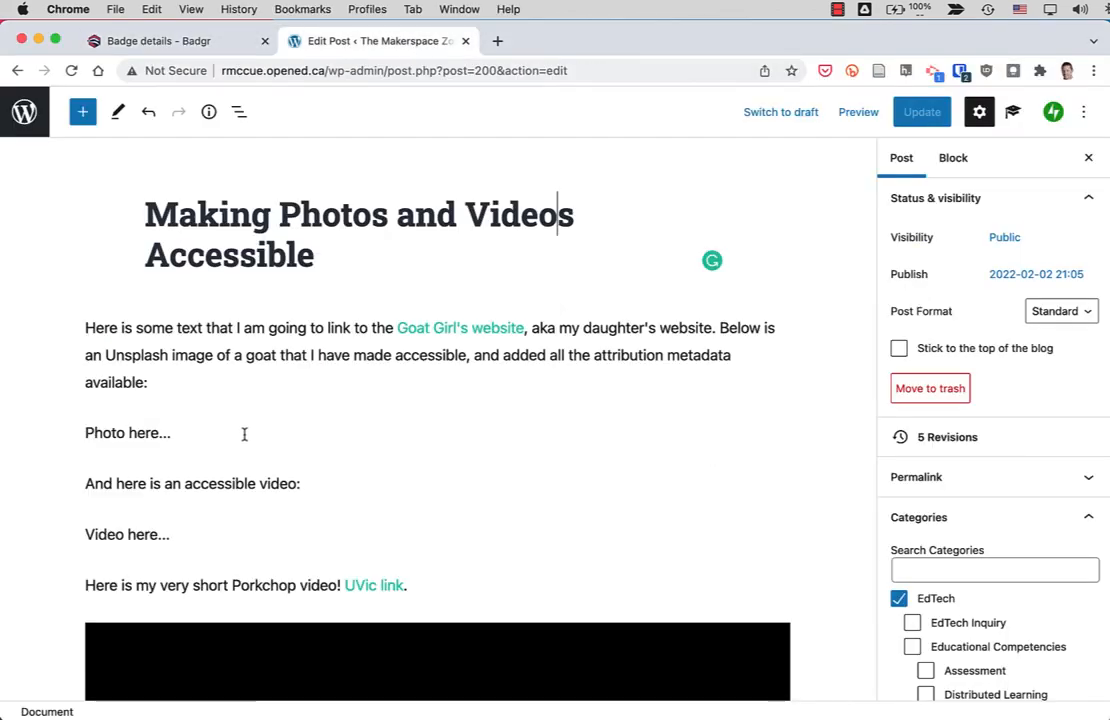
left_click(128, 432)
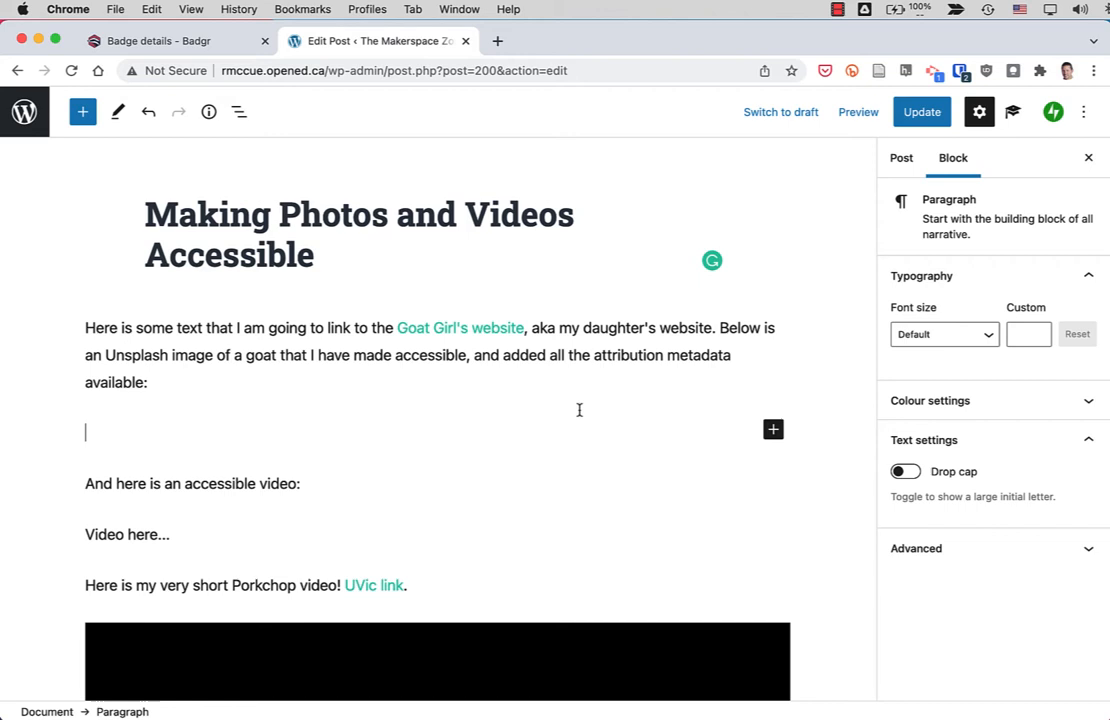
- Insert an image block and upload badgr-website.png from Downloads into it
left_click(772, 428)
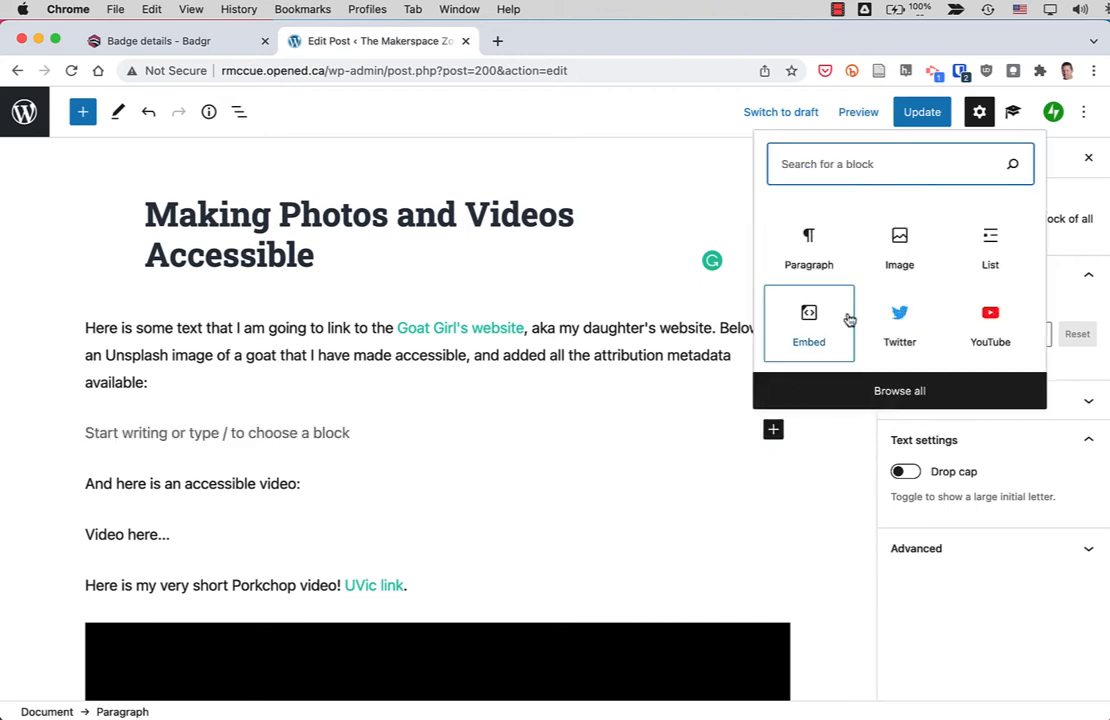
left_click(900, 244)
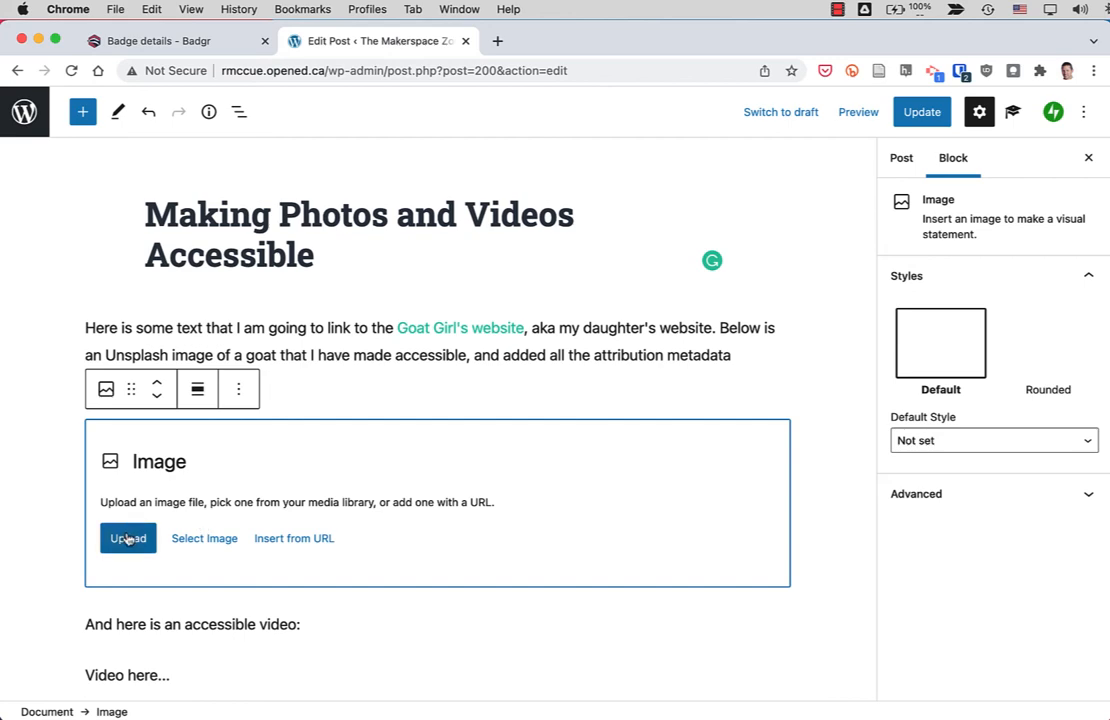
left_click(128, 538)
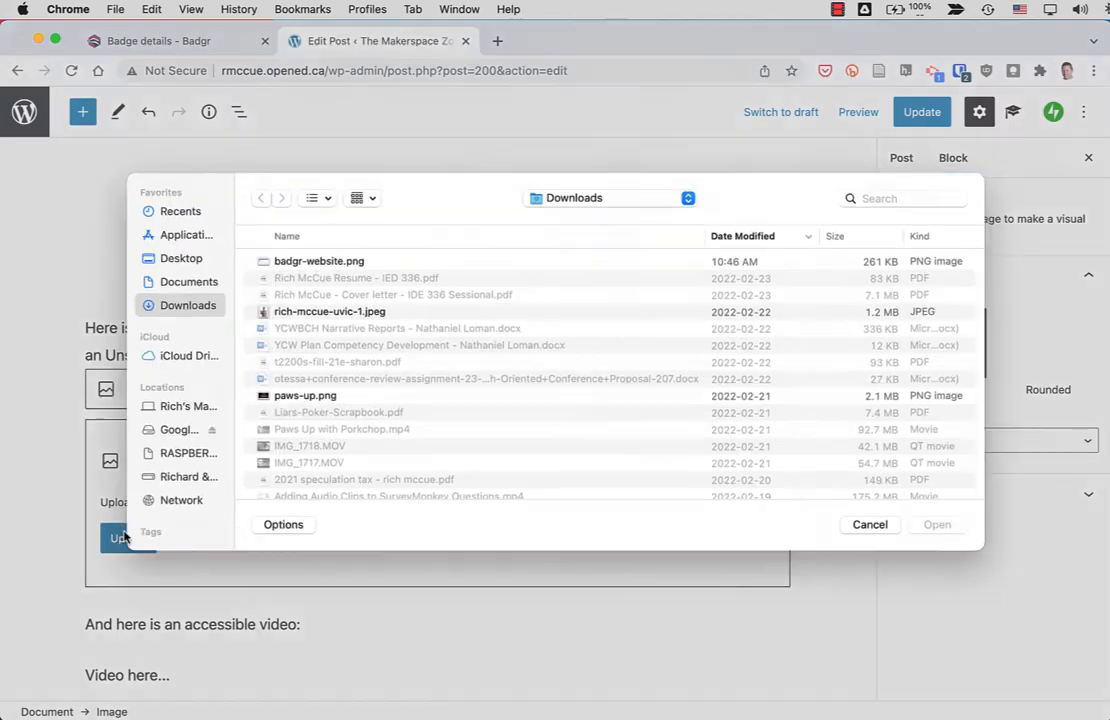
left_click(320, 270)
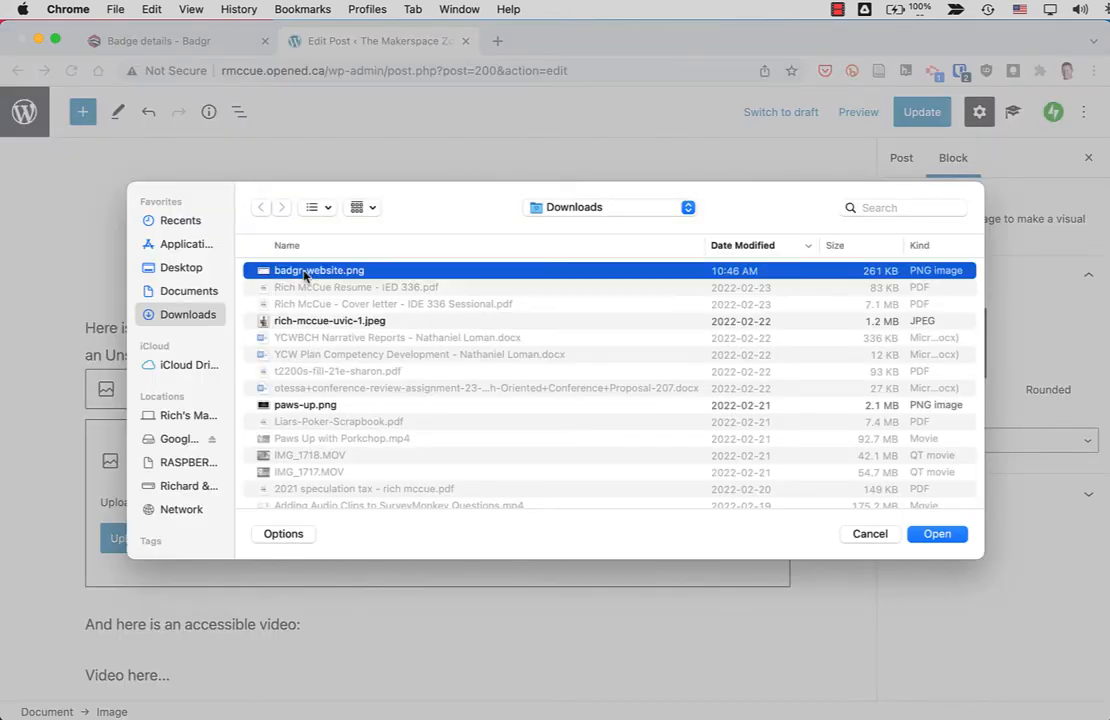
left_click(936, 534)
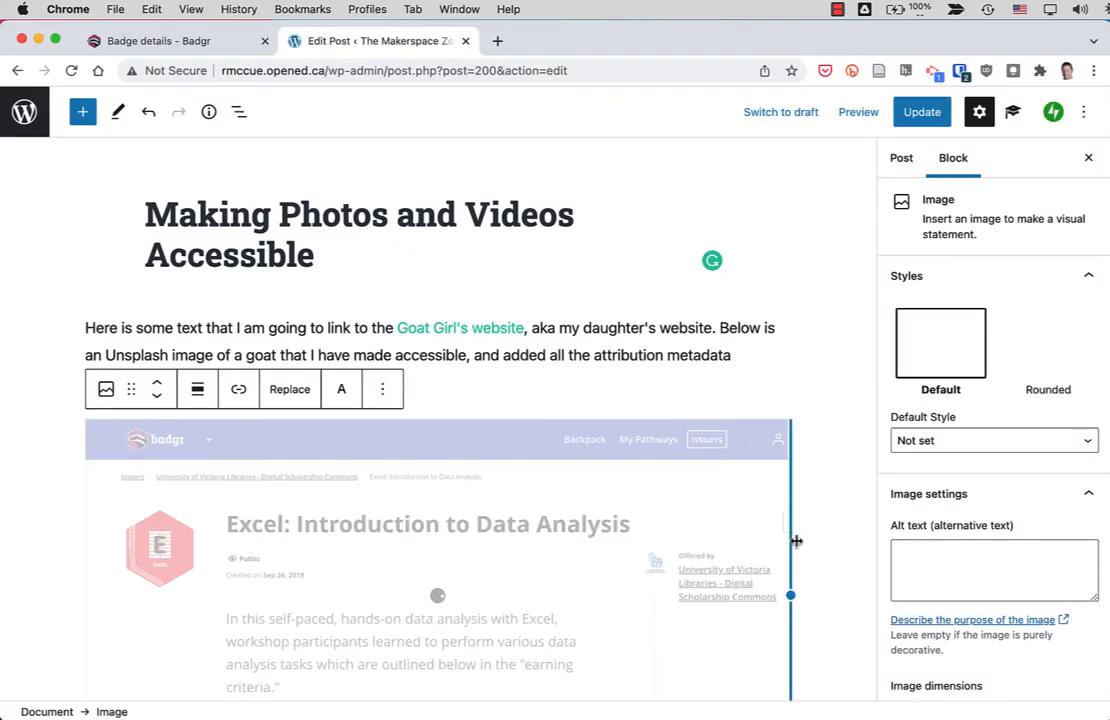
scroll("down", 3)
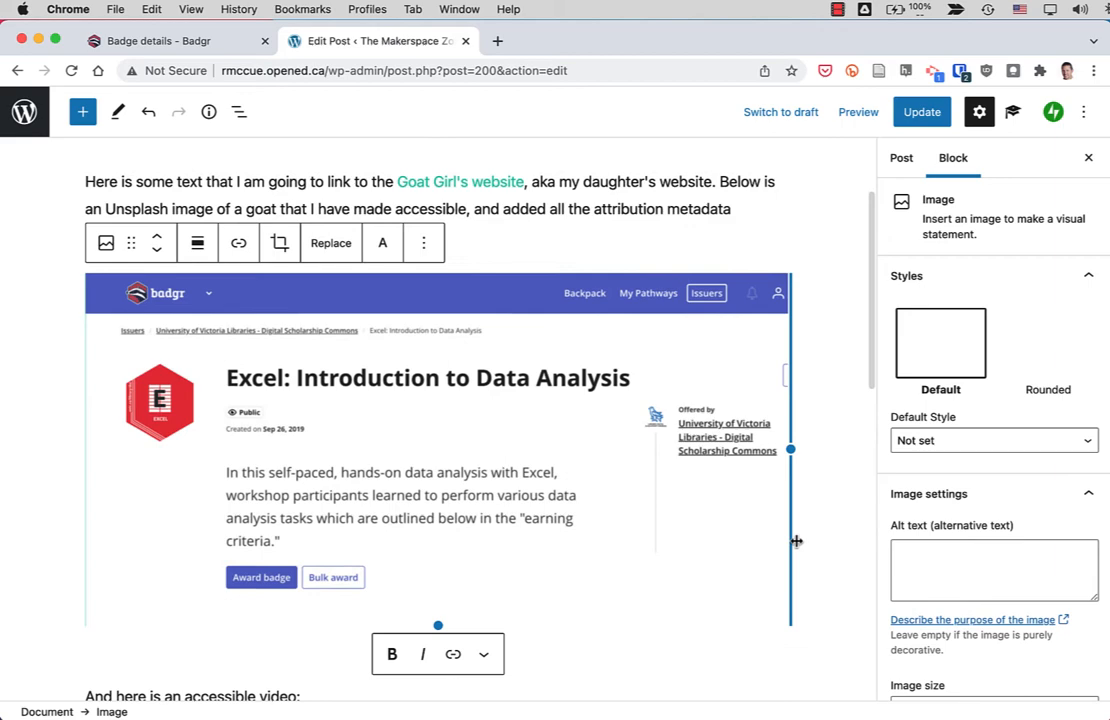
scroll("down", 3)
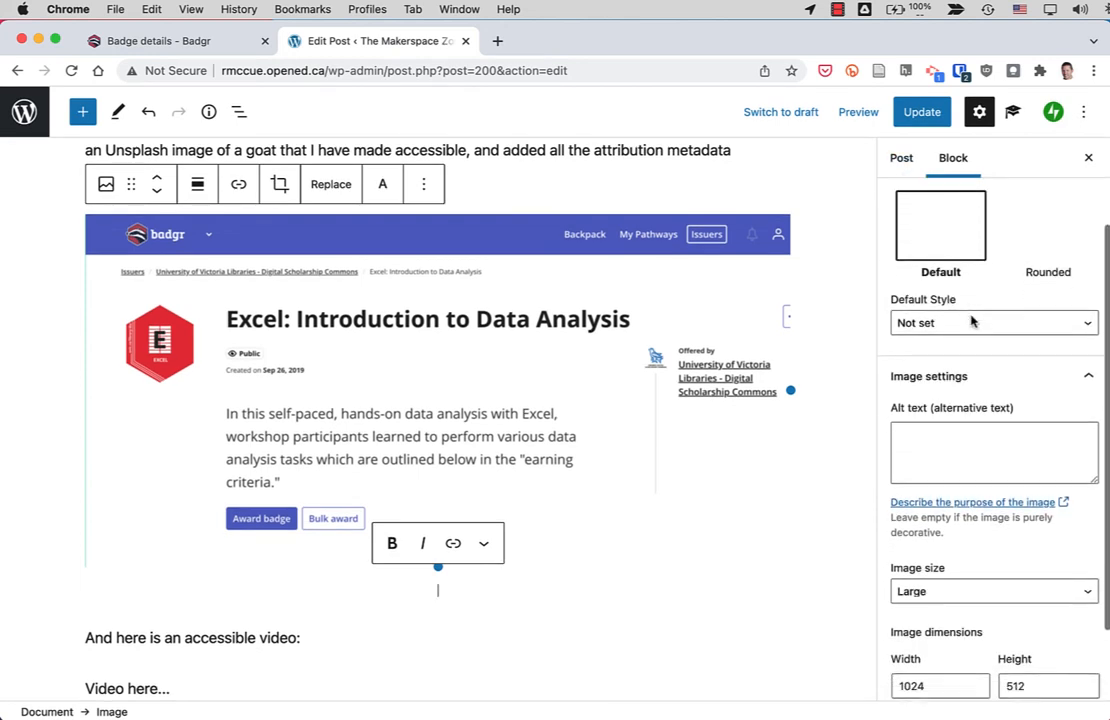
left_click(992, 452)
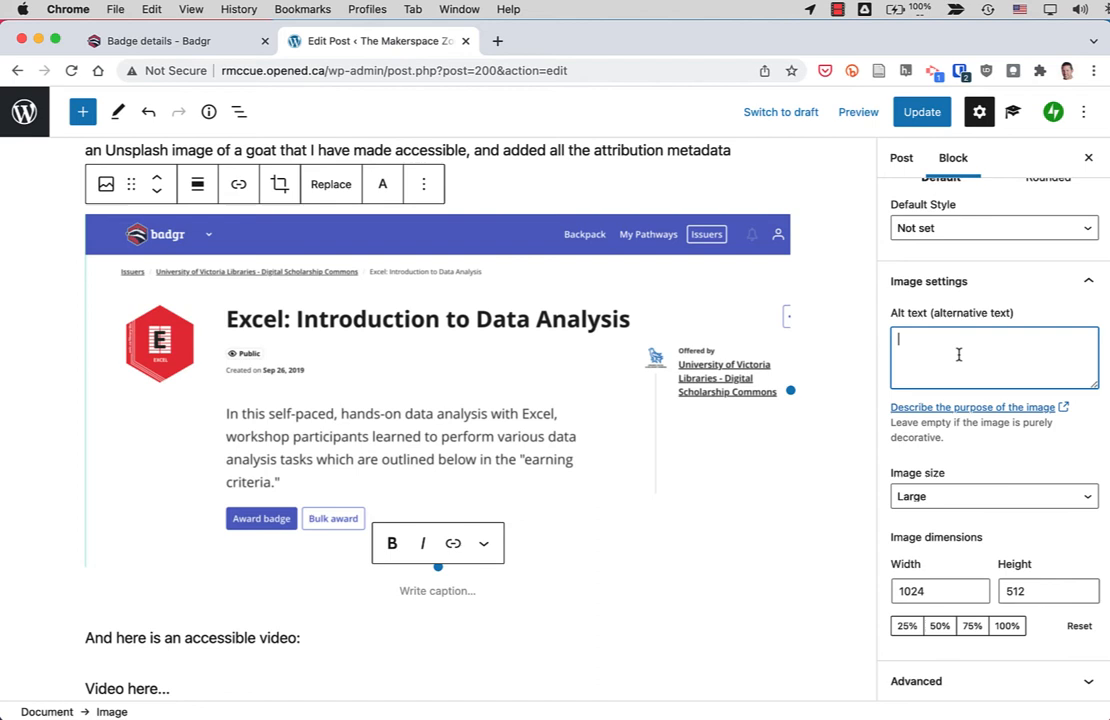
- Give the image alt text 'Badgr website screenshot showing an Excel digital badge.' and update the post
type("Badgr website screenshot")
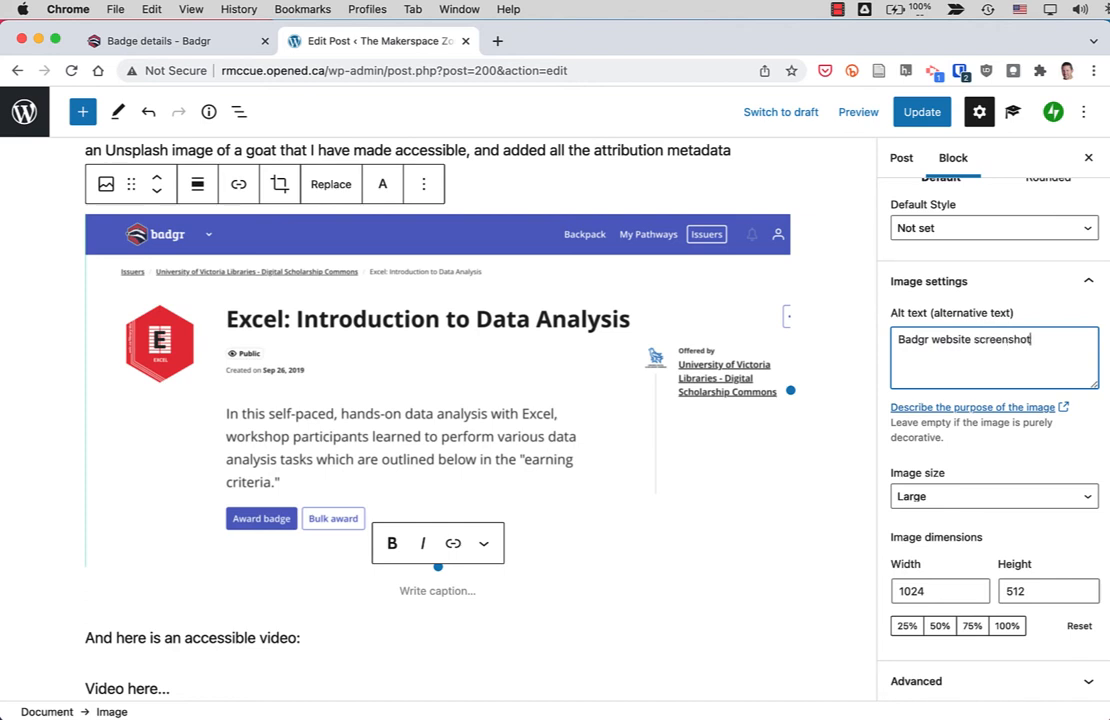
type("showing an")
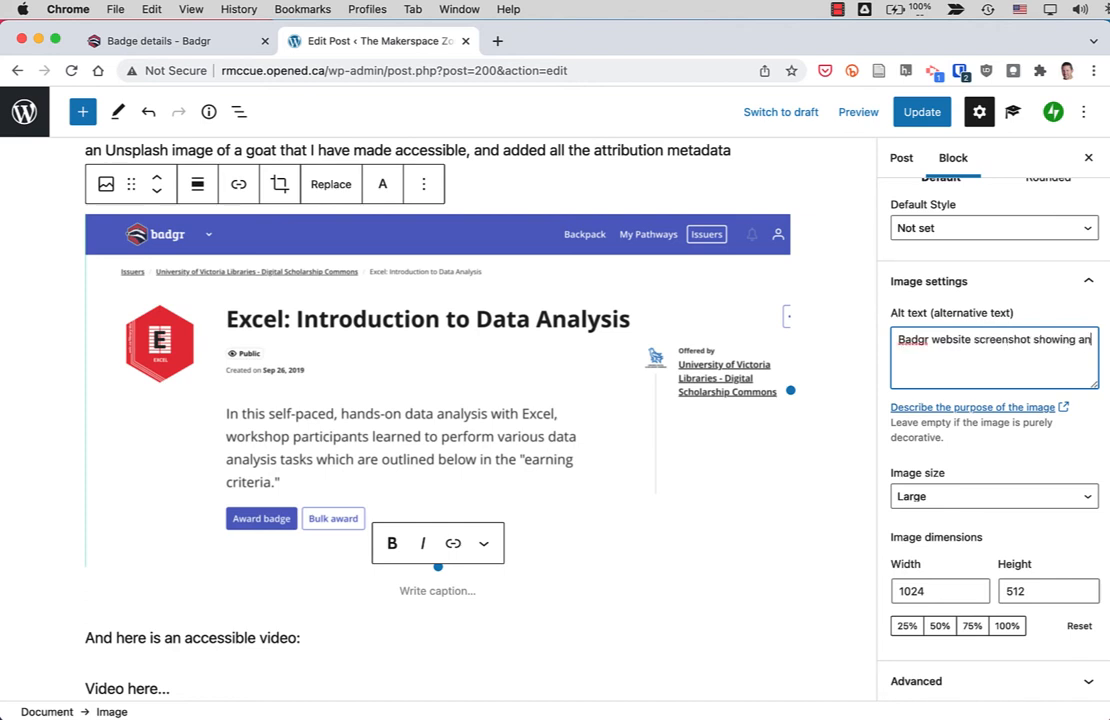
type("Excel digit")
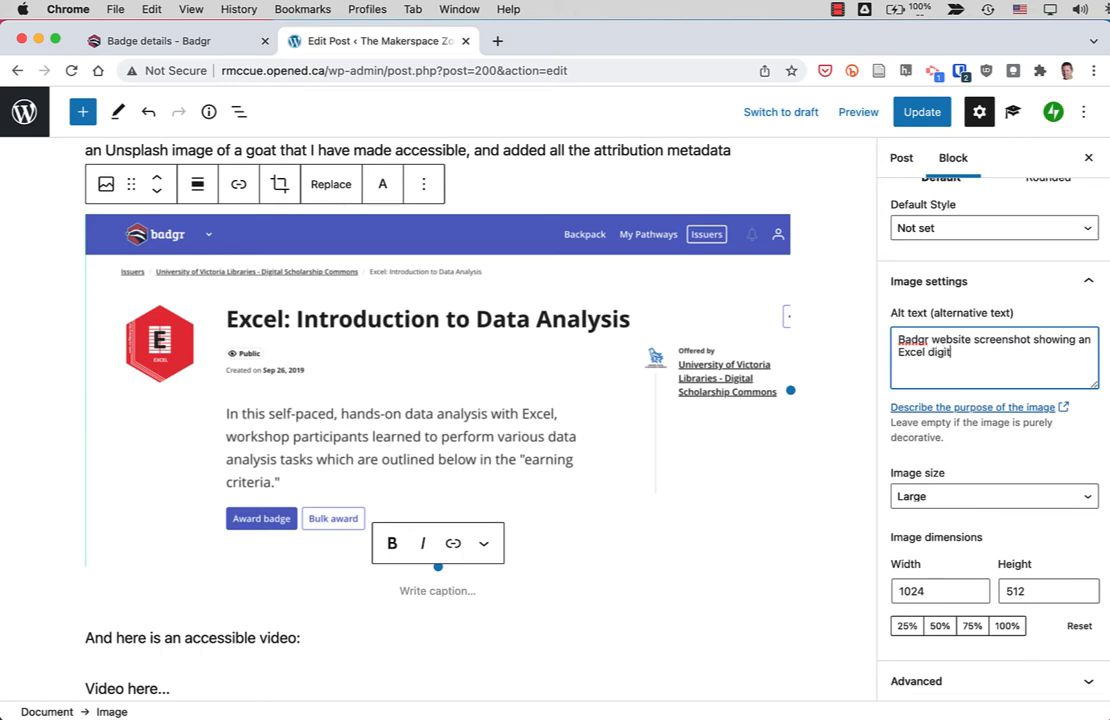
type("al badge.")
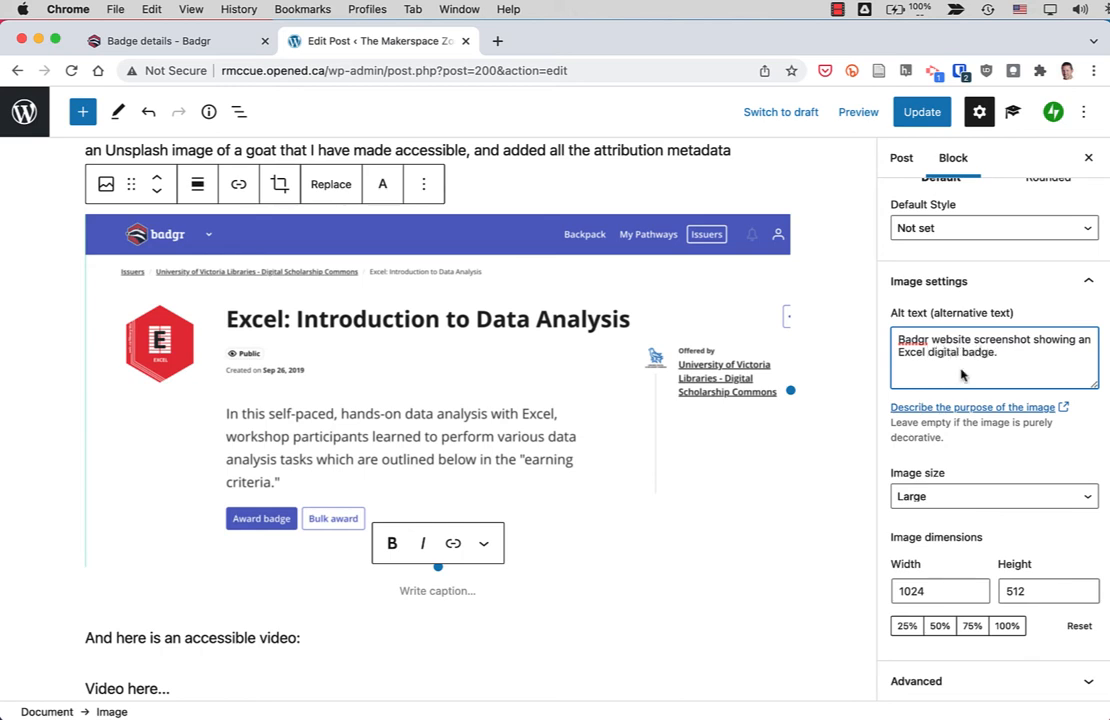
mouse_move(1012, 532)
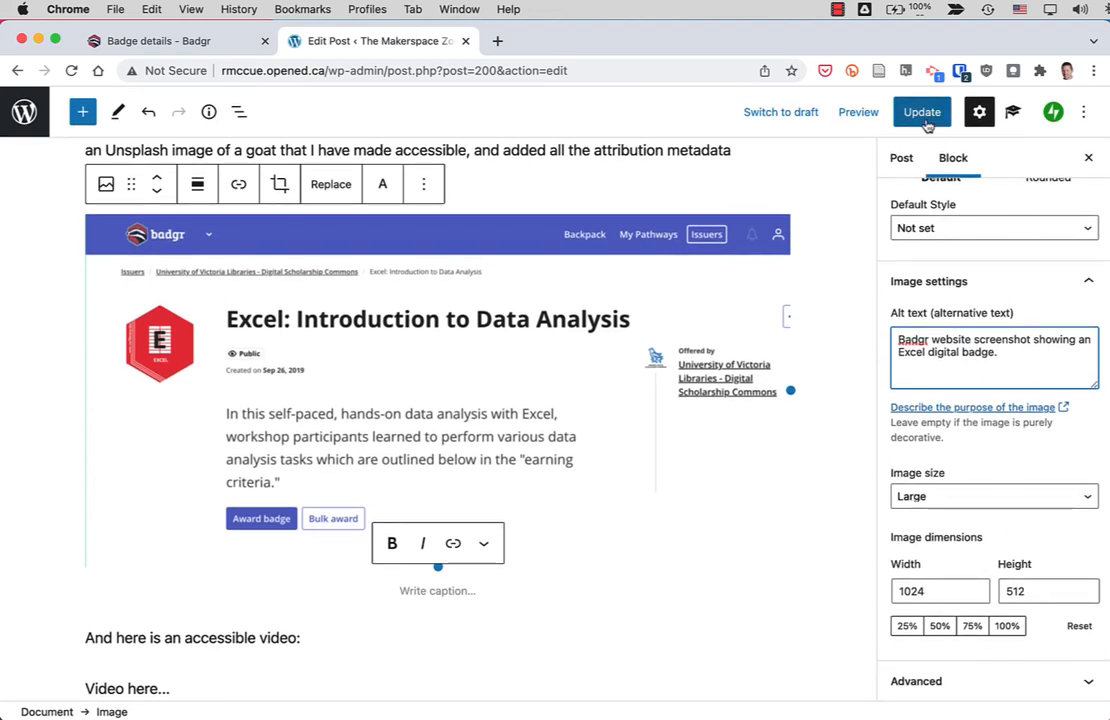
left_click(922, 112)
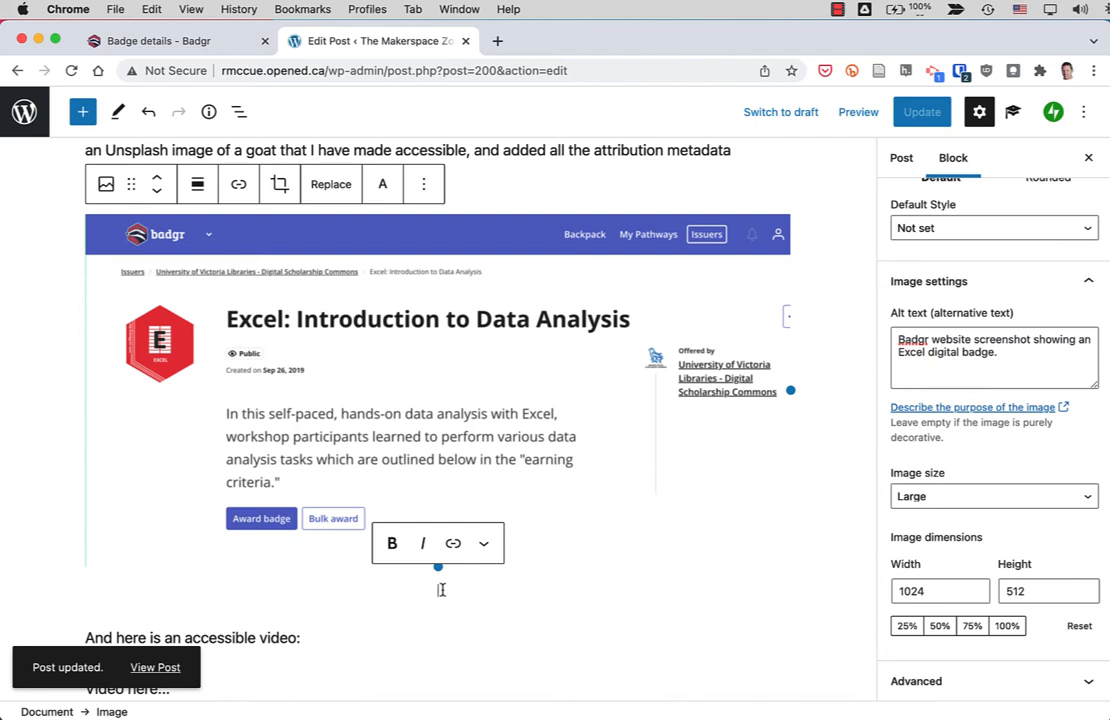
- Begin the image caption credit with 'By R'
type("By R")
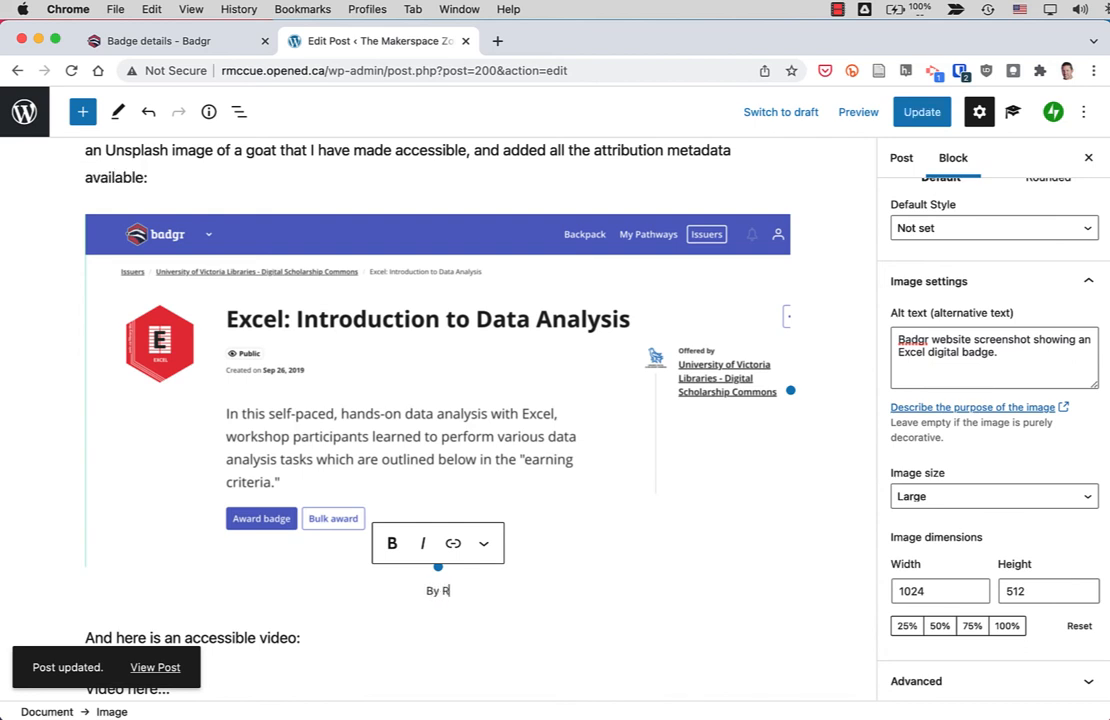